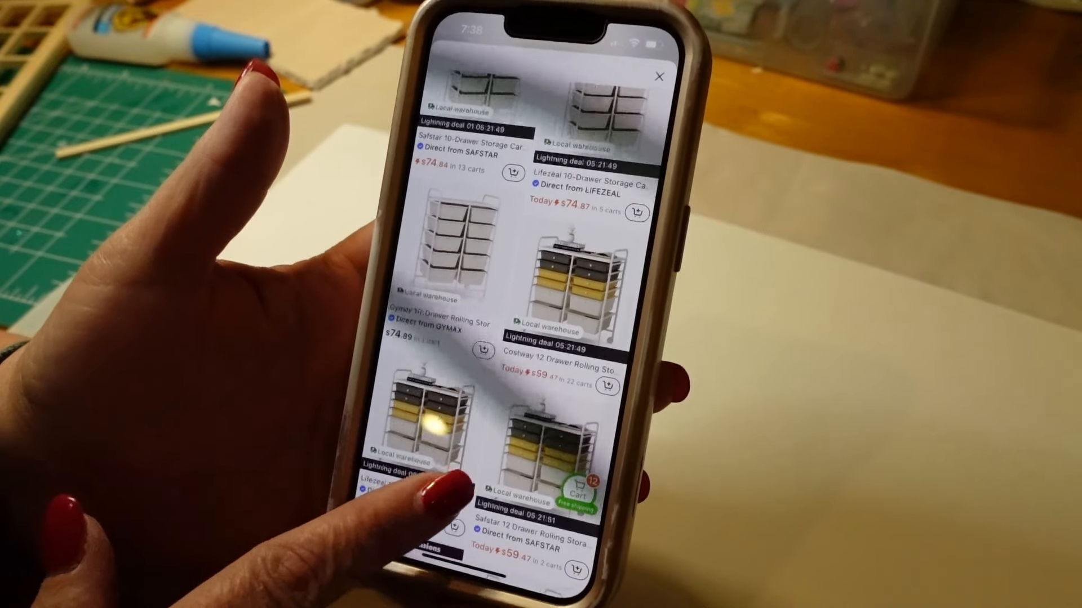
scroll(down, 3)
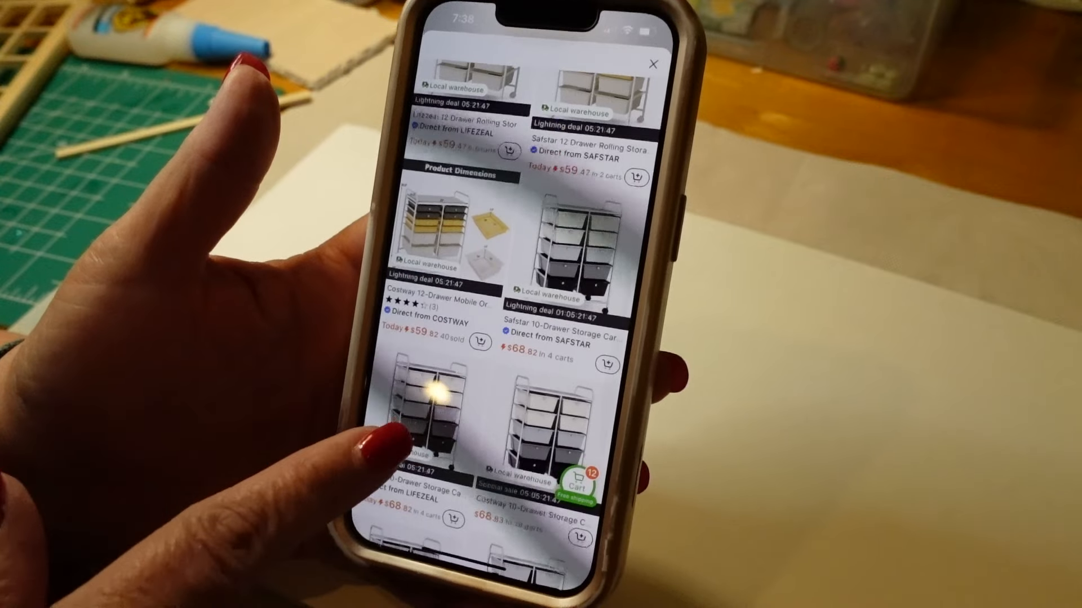